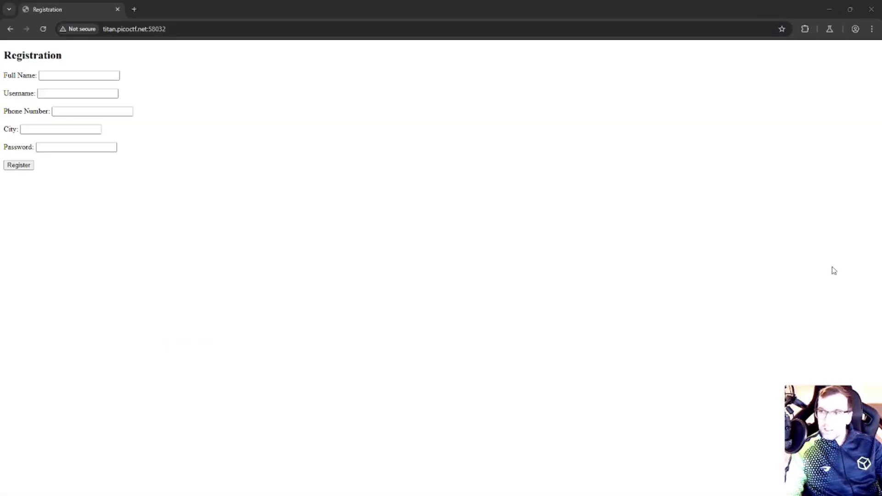
{"action": "mouse_move", "coordinate": [559, 271]}
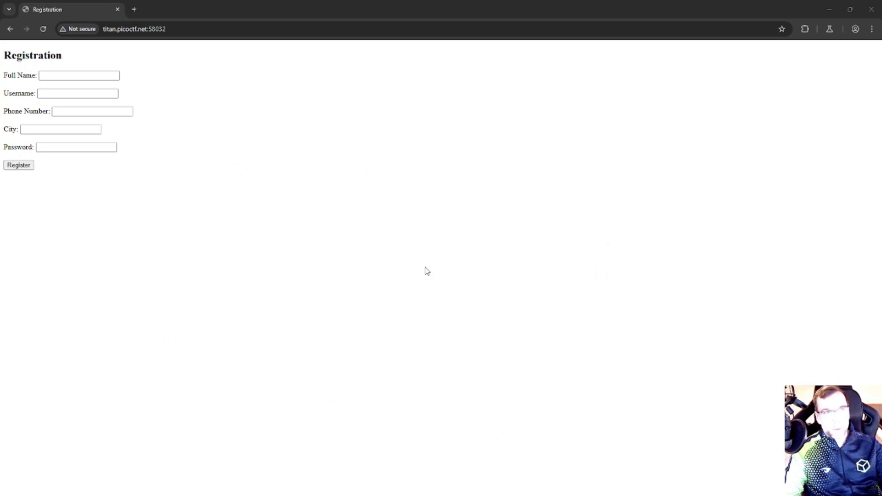
- Register a throwaway account, then submit a guessed one-time code that the site rejects
{"action": "left_click", "coordinate": [82, 75]}
{"action": "type", "text": "a"}
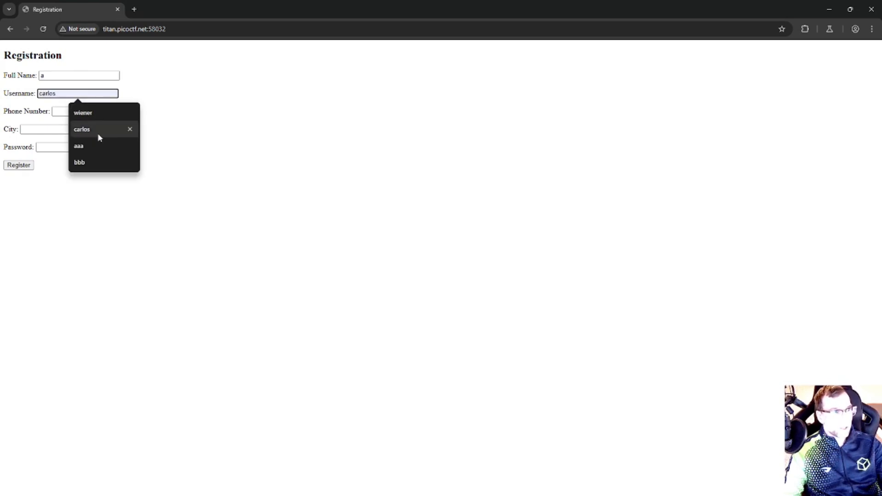
{"action": "left_click", "coordinate": [131, 128]}
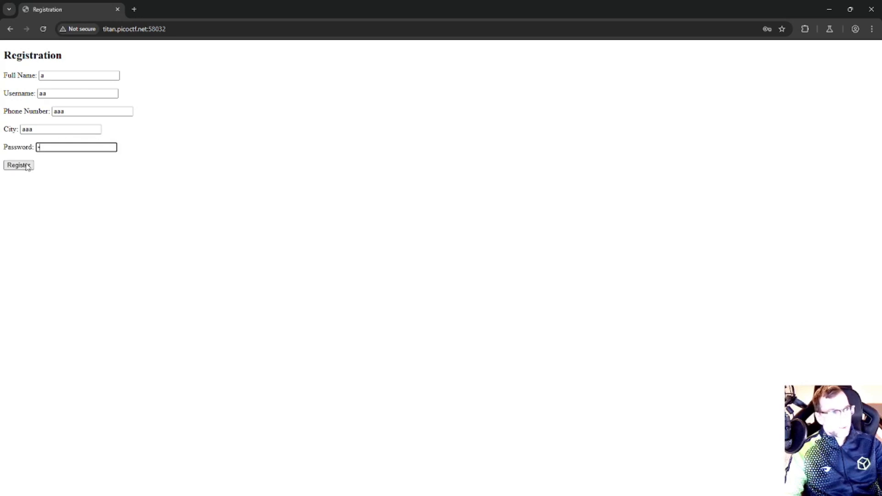
{"action": "left_click", "coordinate": [20, 165]}
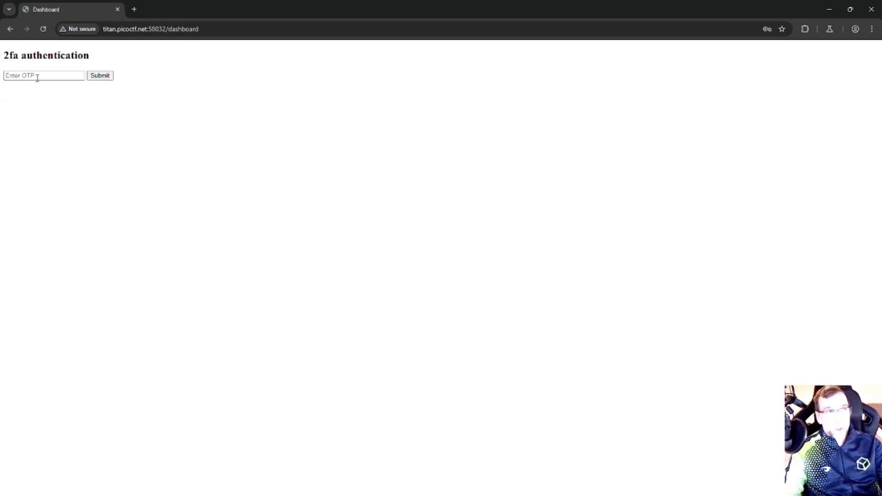
{"action": "left_click", "coordinate": [99, 76]}
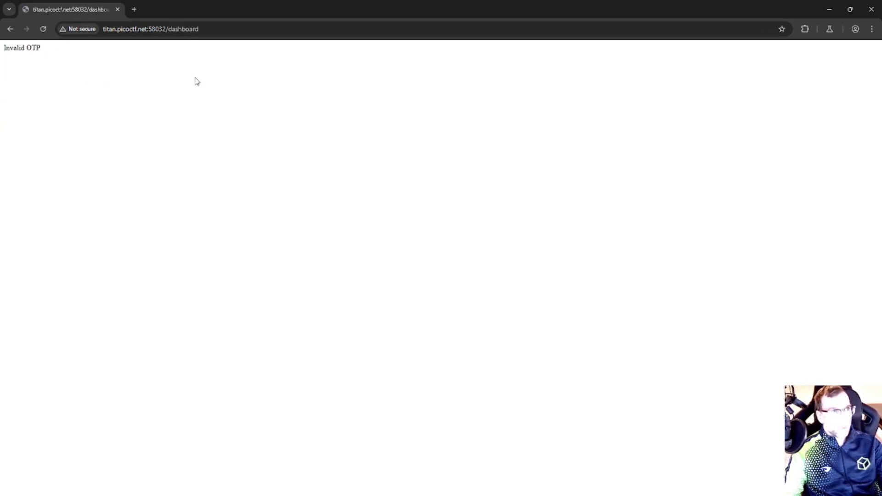
{"action": "mouse_move", "coordinate": [10, 28]}
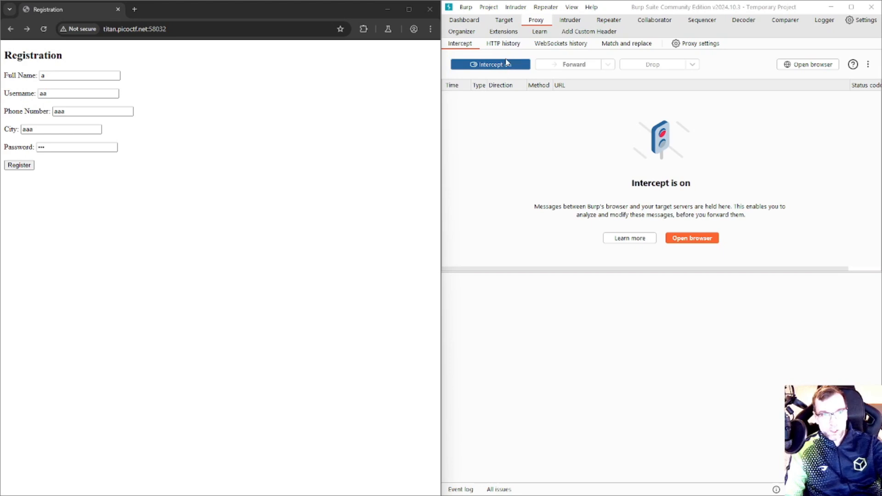
- Turn Intercept on, resubmit Register, and forward the registration POST and GET /dashboard
{"action": "left_click", "coordinate": [20, 165]}
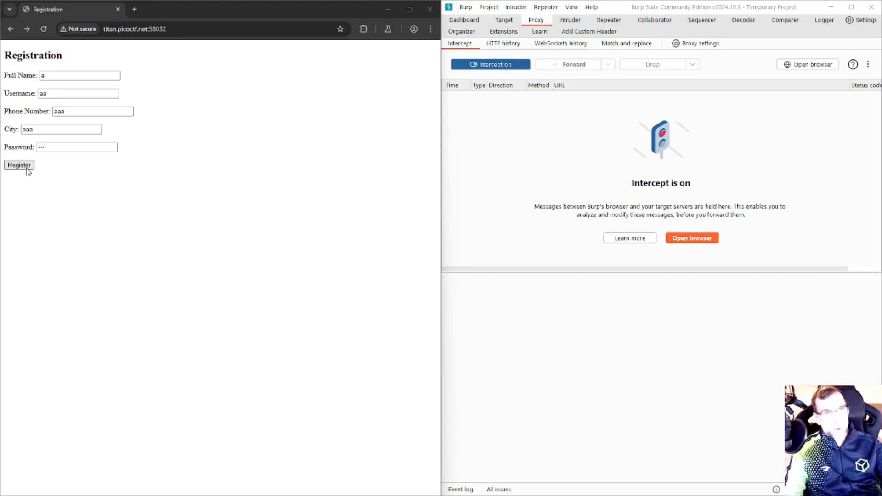
{"action": "left_click", "coordinate": [18, 165]}
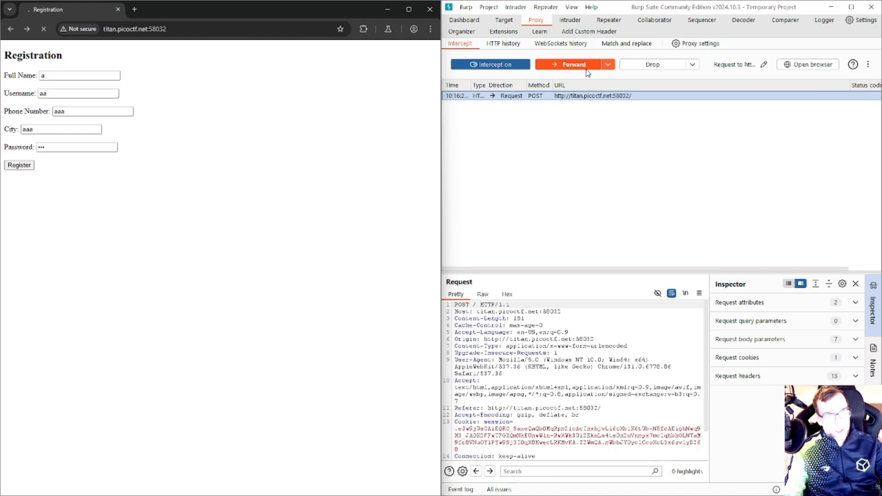
{"action": "left_click", "coordinate": [574, 64]}
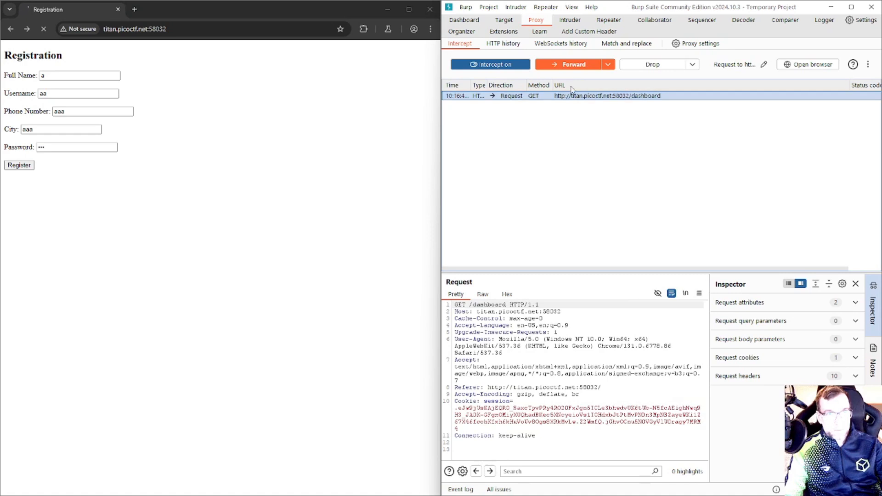
{"action": "left_click", "coordinate": [568, 64]}
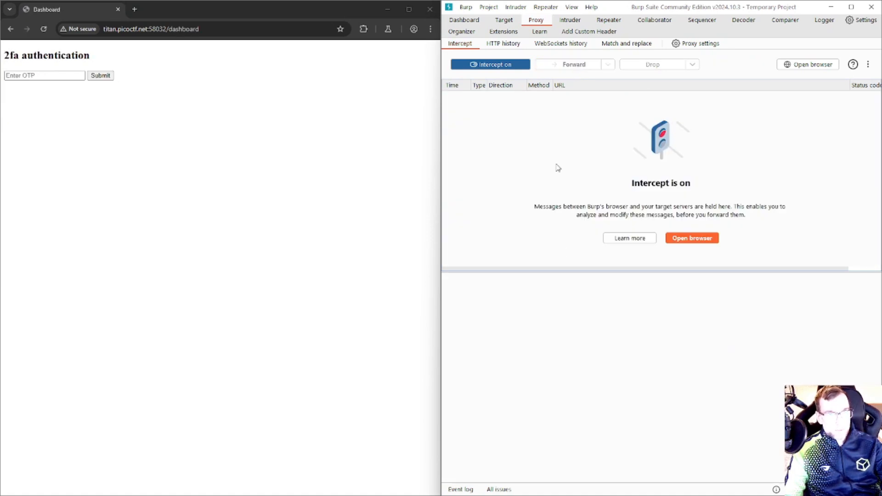
- Submit a guessed OTP in Chrome and send the intercepted POST /dashboard to Repeater
{"action": "left_click", "coordinate": [44, 76]}
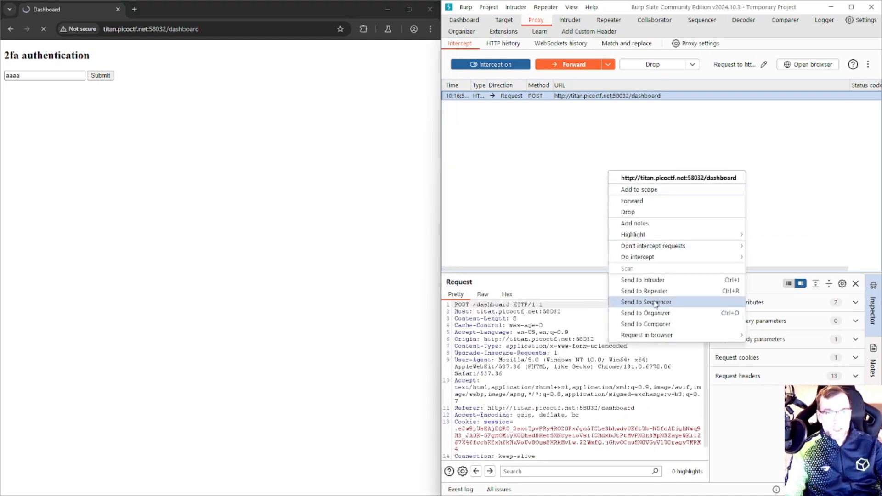
{"action": "left_click", "coordinate": [644, 291]}
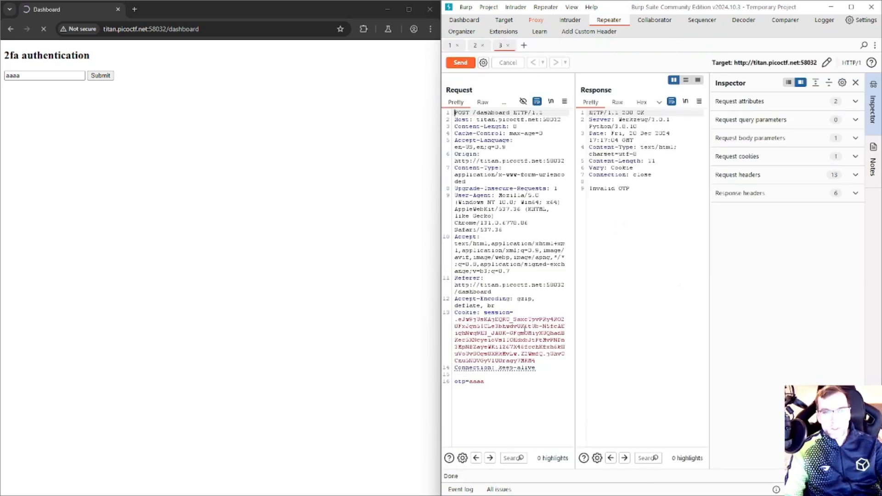
{"action": "mouse_move", "coordinate": [612, 304]}
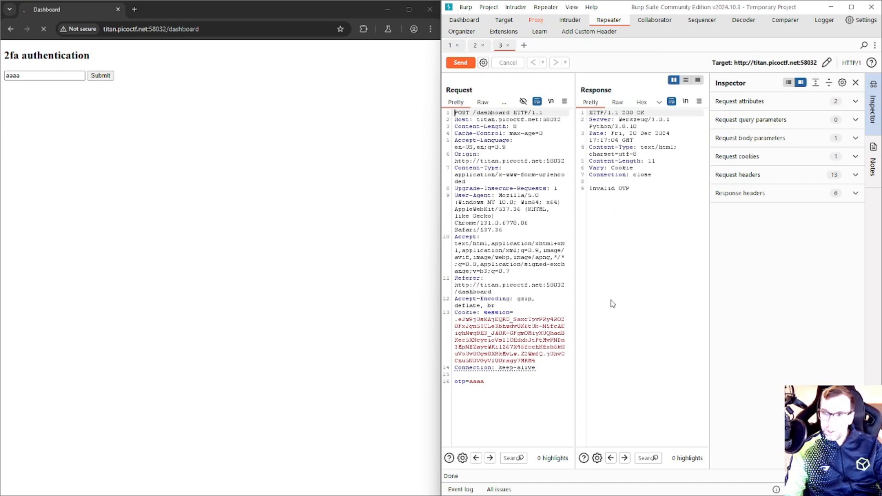
{"action": "mouse_move", "coordinate": [579, 325]}
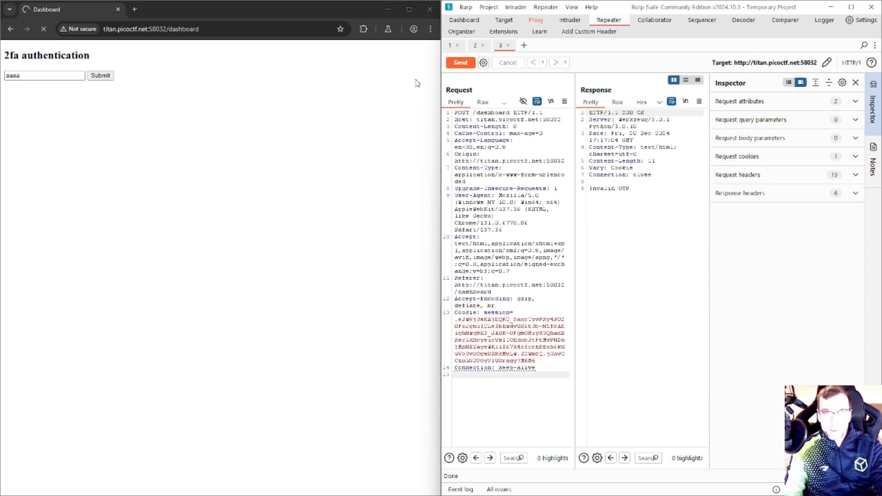
- Resend the Repeater request with the otp=aaaa line deleted, then return to the held request
{"action": "left_click", "coordinate": [459, 63]}
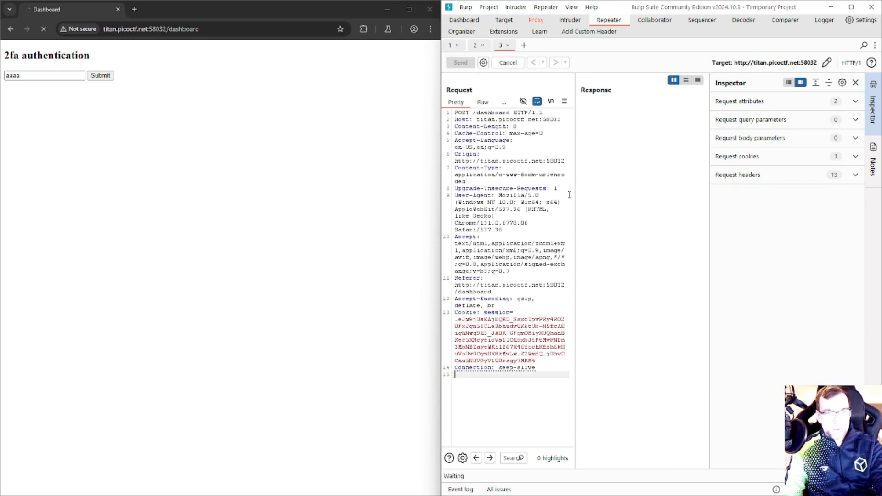
{"action": "mouse_move", "coordinate": [622, 208]}
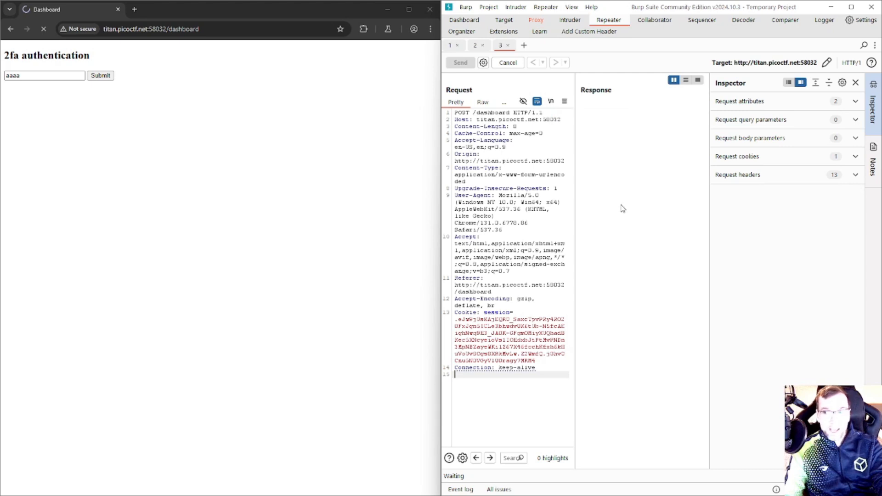
{"action": "left_click", "coordinate": [536, 20]}
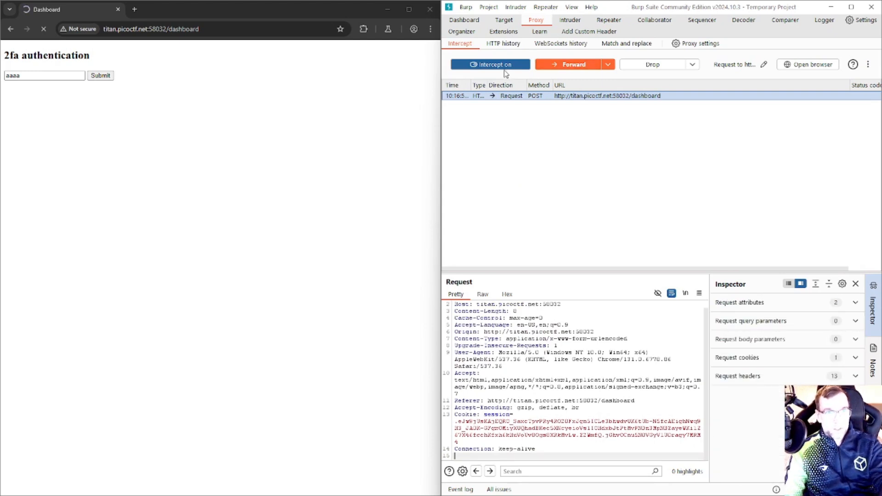
- Forward the held POST /dashboard and switch Intercept off
{"action": "left_click", "coordinate": [574, 65]}
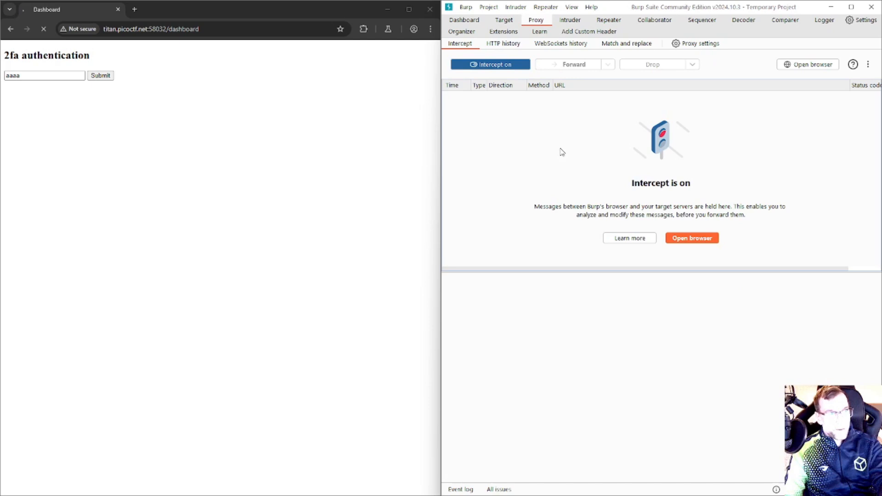
{"action": "mouse_move", "coordinate": [564, 152]}
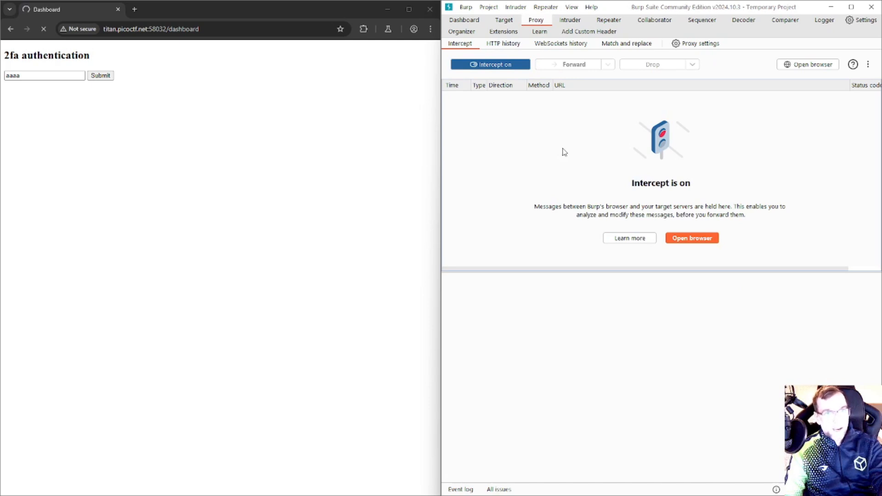
{"action": "left_click", "coordinate": [490, 65]}
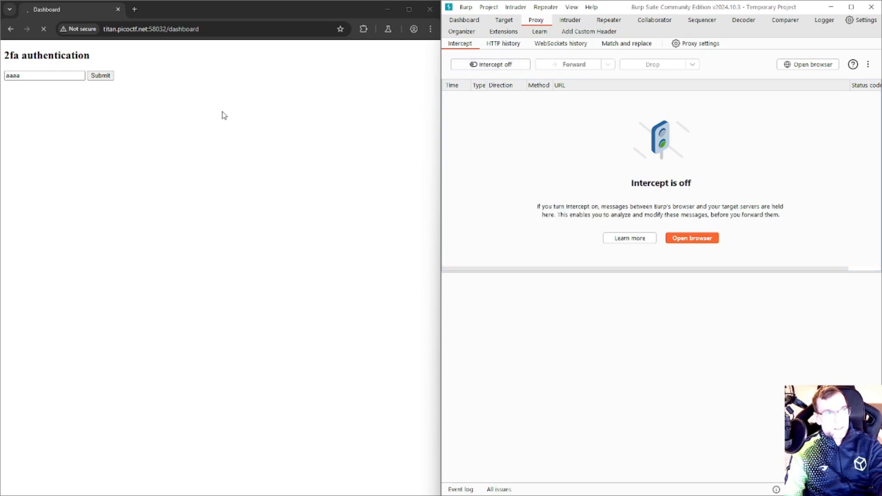